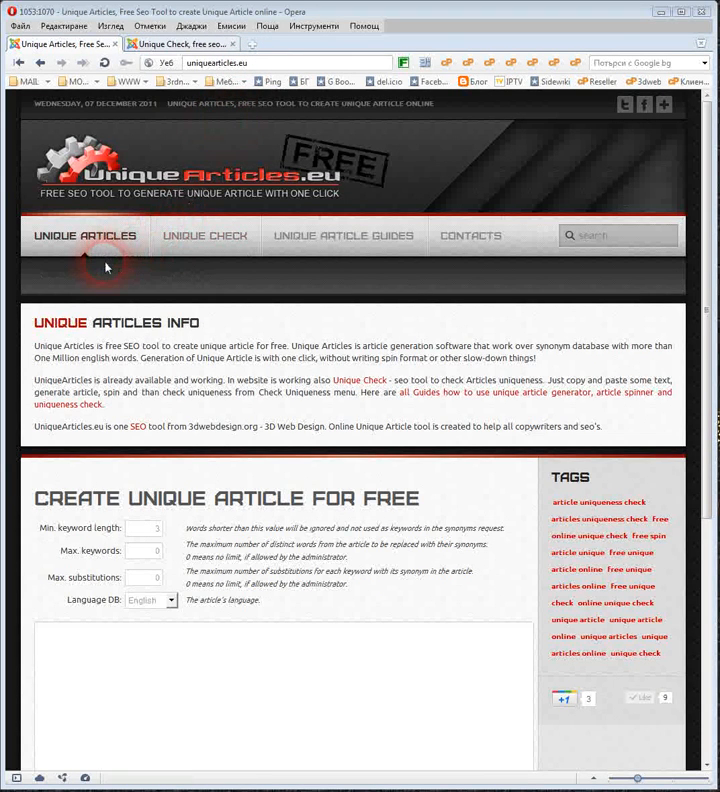
mouse_move(108, 280)
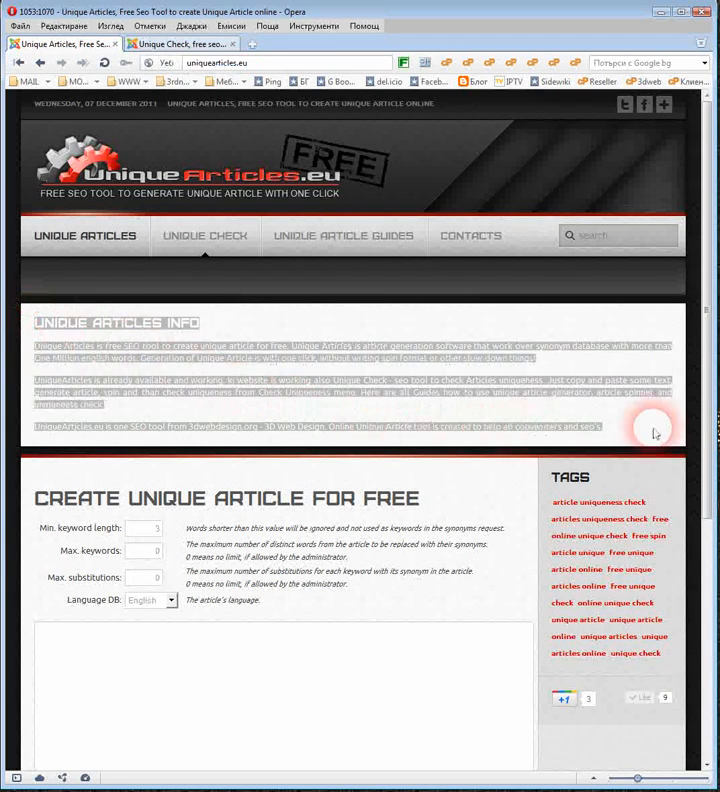
- Enable 'Shuffle the compound sentences too' and reshuffle the article's sentences six times
scroll("down", 3)
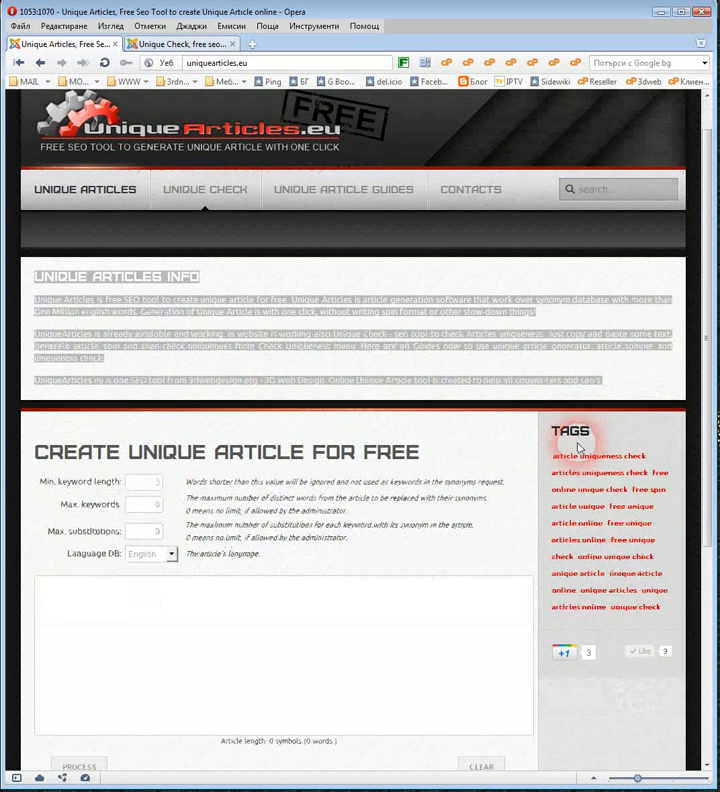
scroll("down", 3)
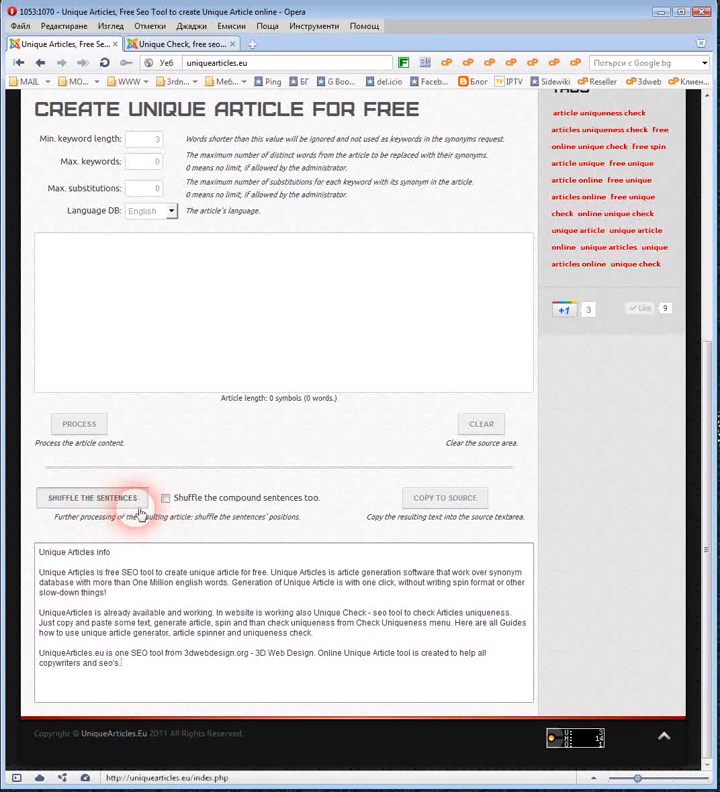
left_click(162, 498)
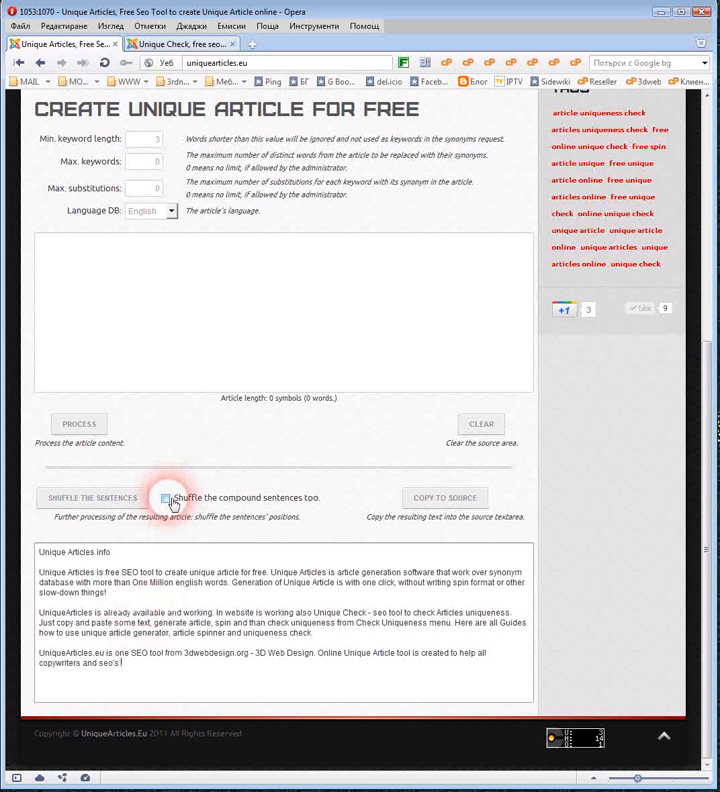
left_click(164, 496)
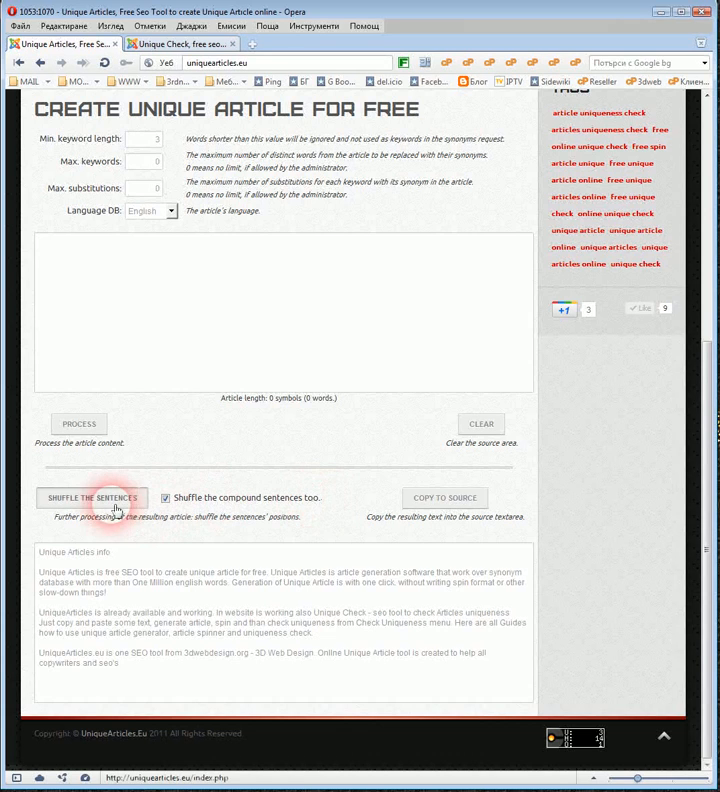
left_click(92, 496)
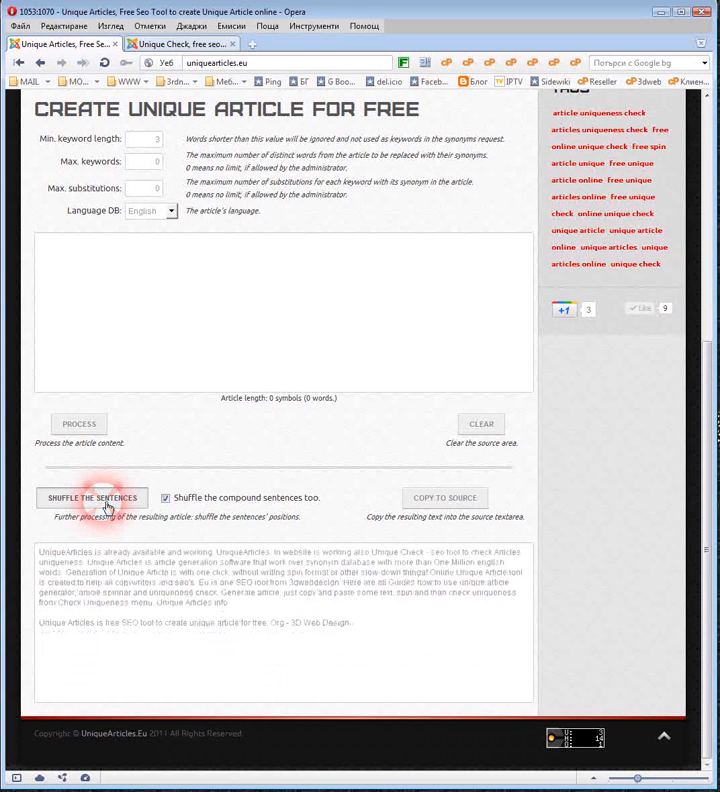
left_click(92, 496)
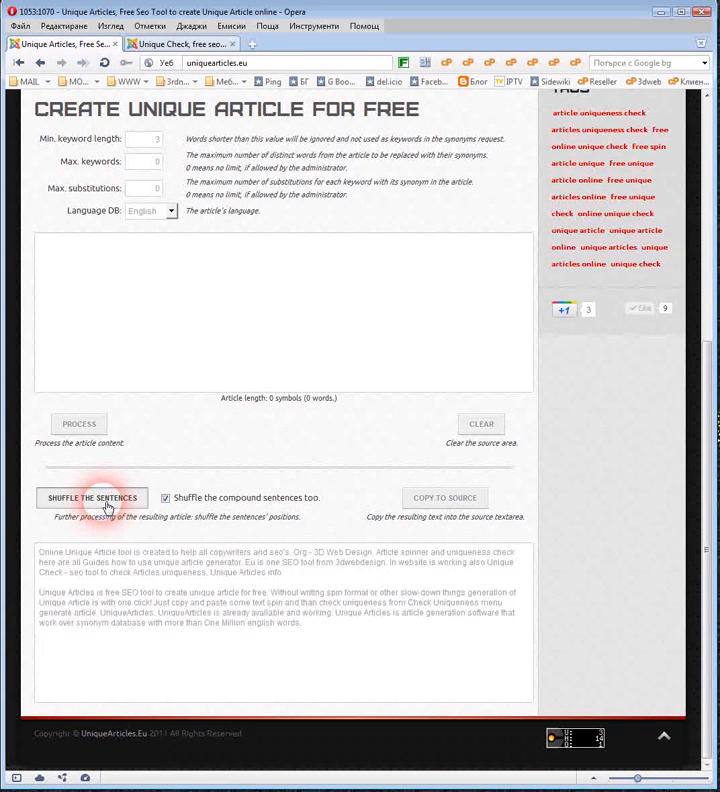
left_click(92, 496)
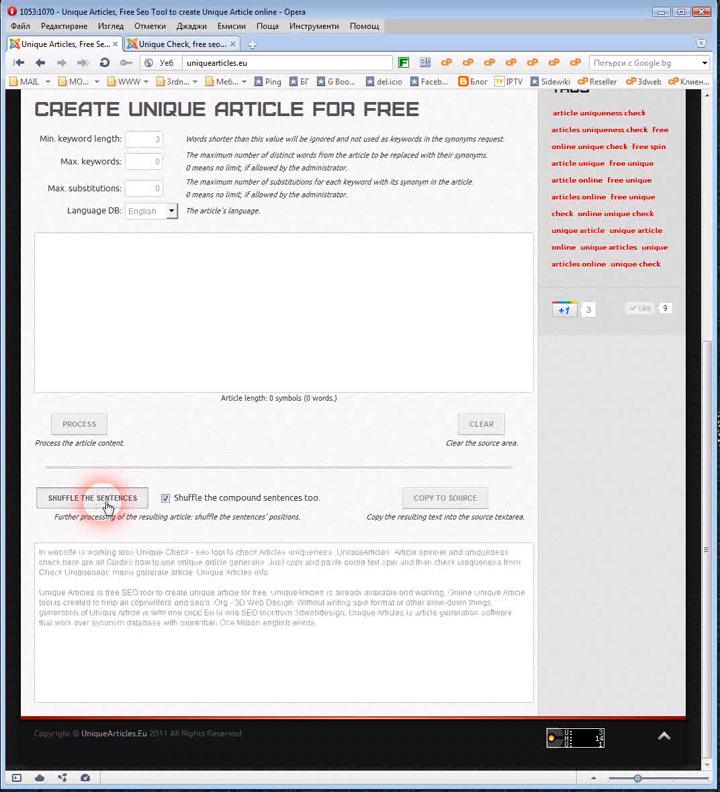
left_click(92, 496)
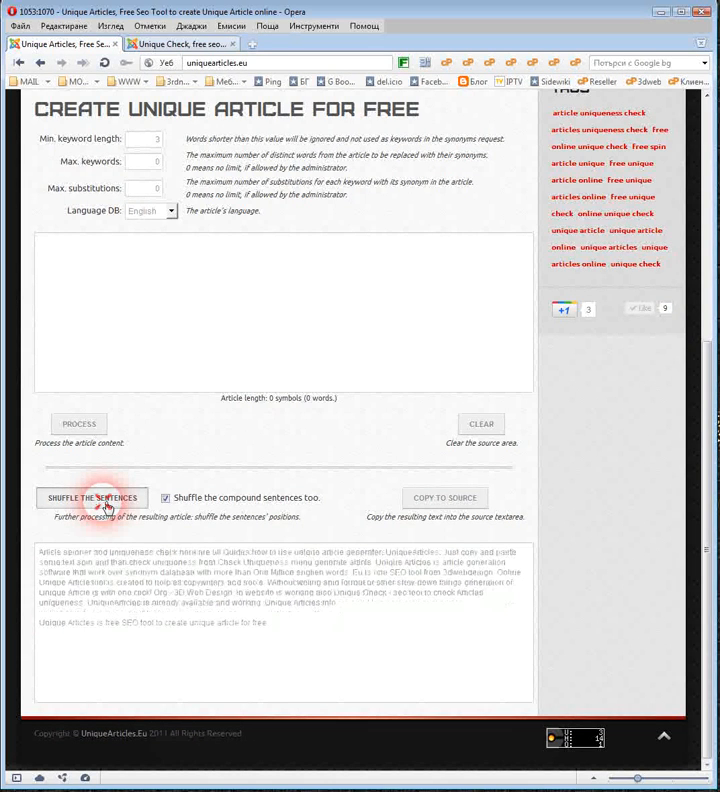
left_click(92, 496)
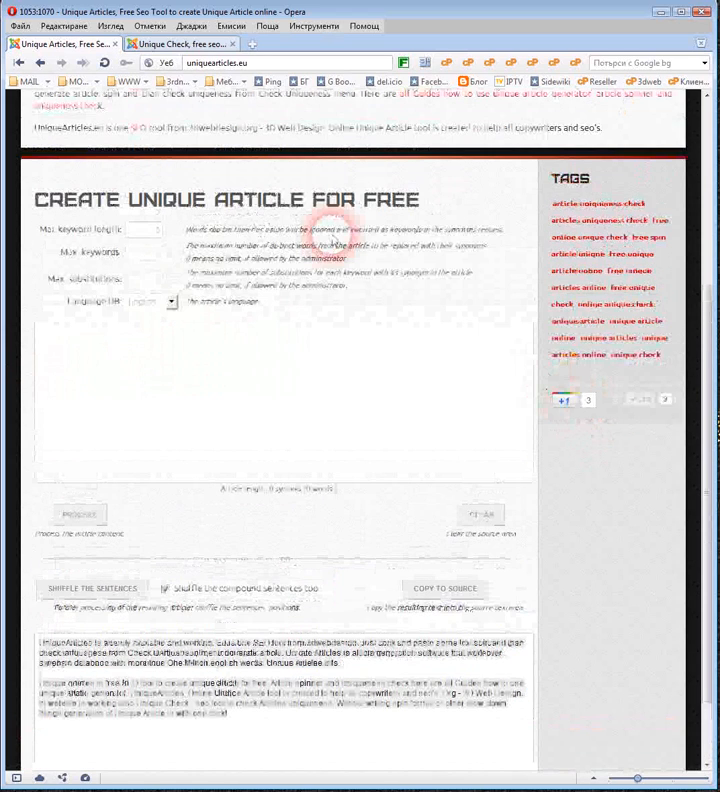
- Switch to the Unique Check page from the top navigation
left_click(206, 234)
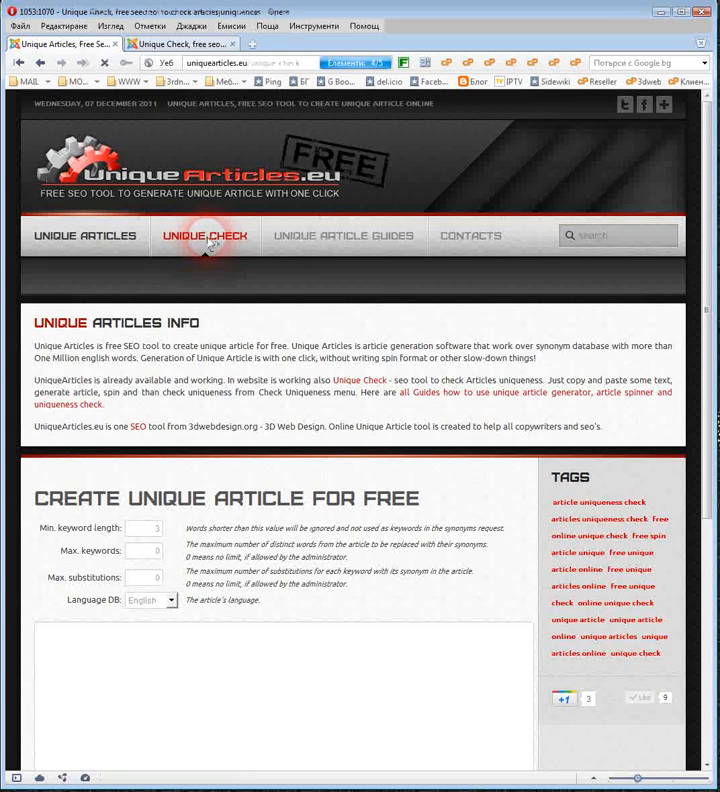
left_click(204, 238)
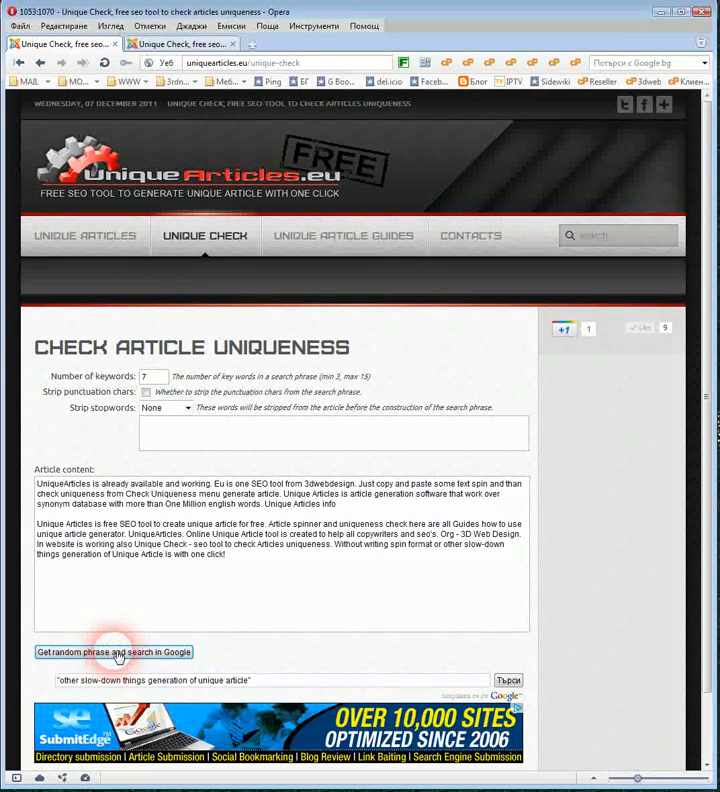
- Pull random phrases from the pasted article twice and search each in Google for matches
scroll("down", 3)
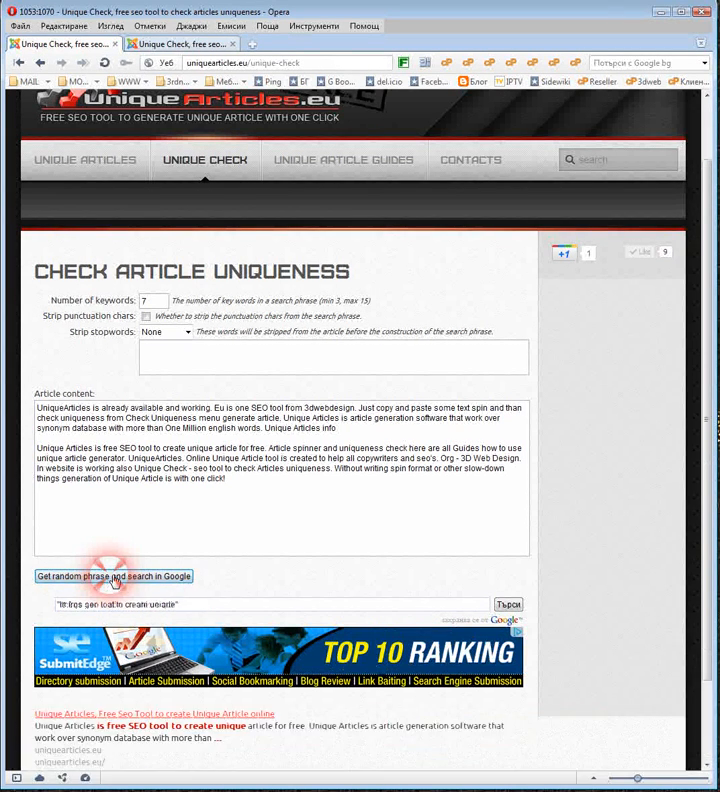
left_click(116, 576)
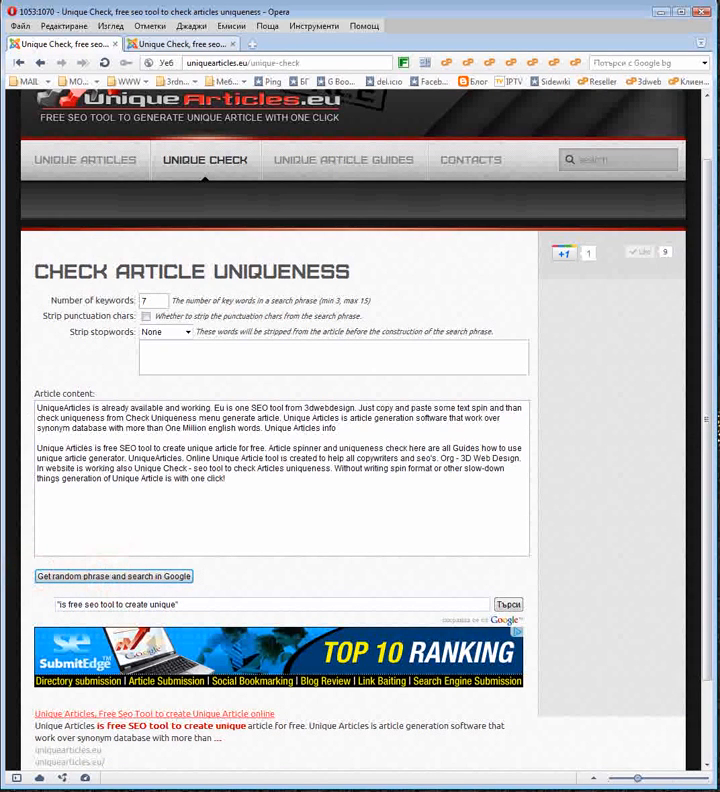
left_click(196, 512)
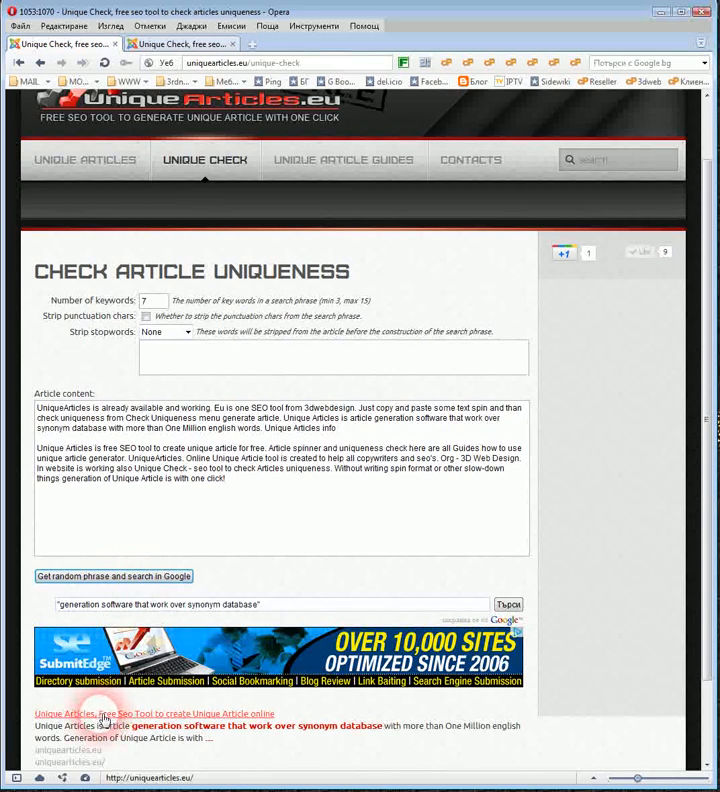
scroll("down", 3)
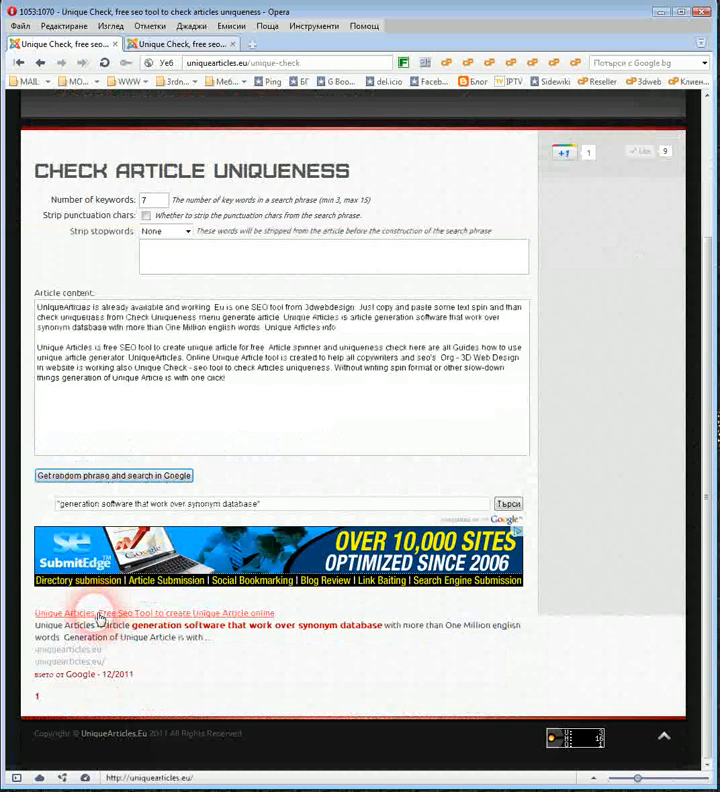